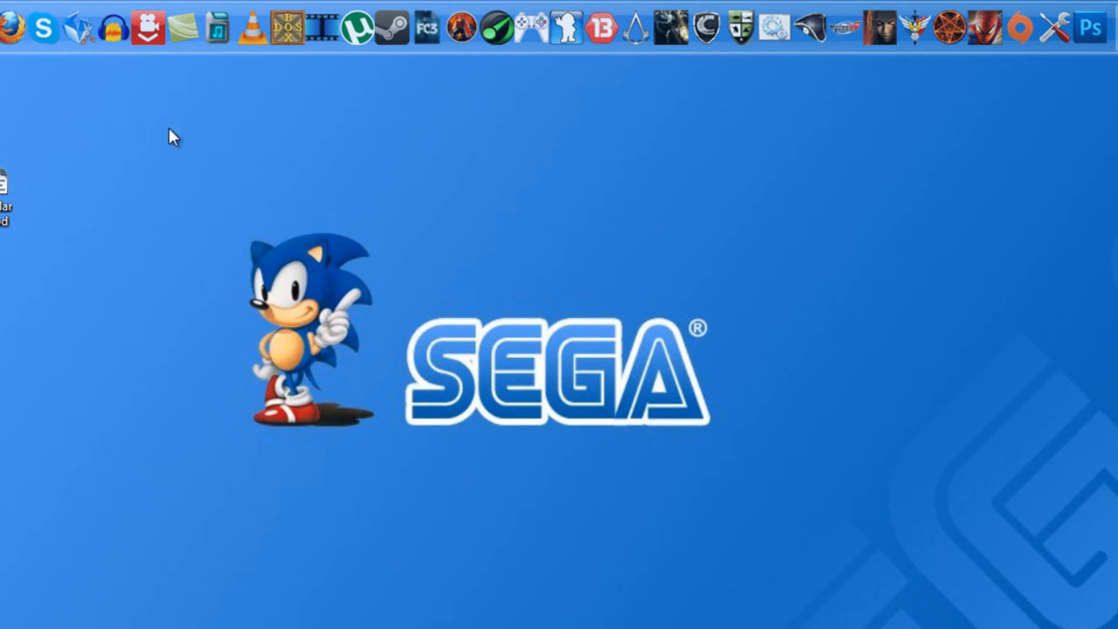
{"action": "mouse_move", "coordinate": [228, 147]}
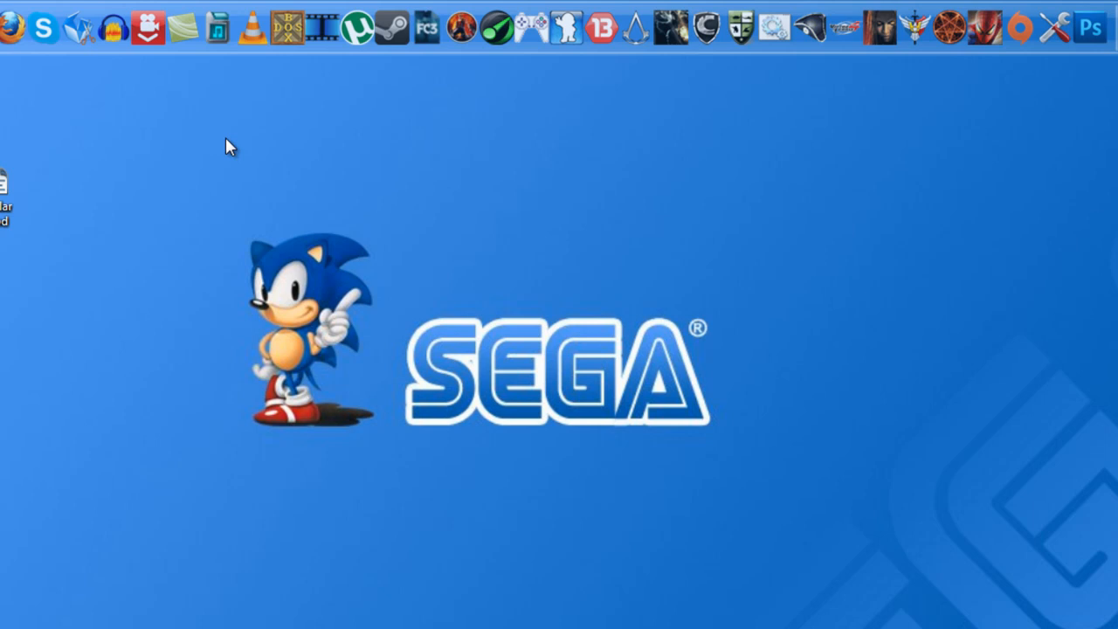
{"action": "mouse_move", "coordinate": [195, 203]}
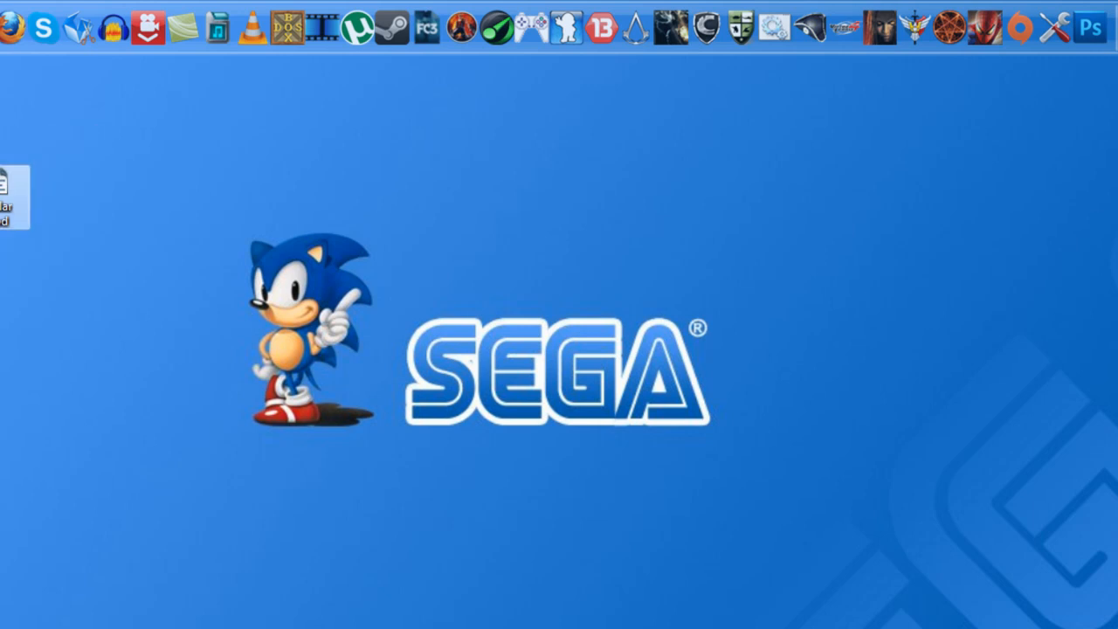
{"action": "mouse_move", "coordinate": [153, 35]}
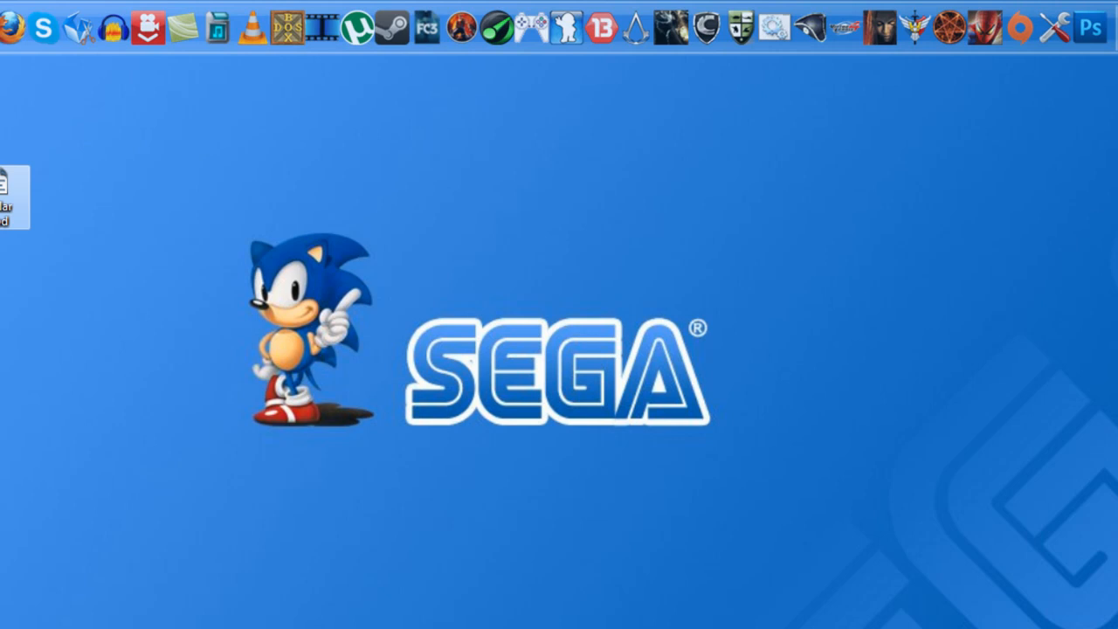
{"action": "mouse_move", "coordinate": [166, 175]}
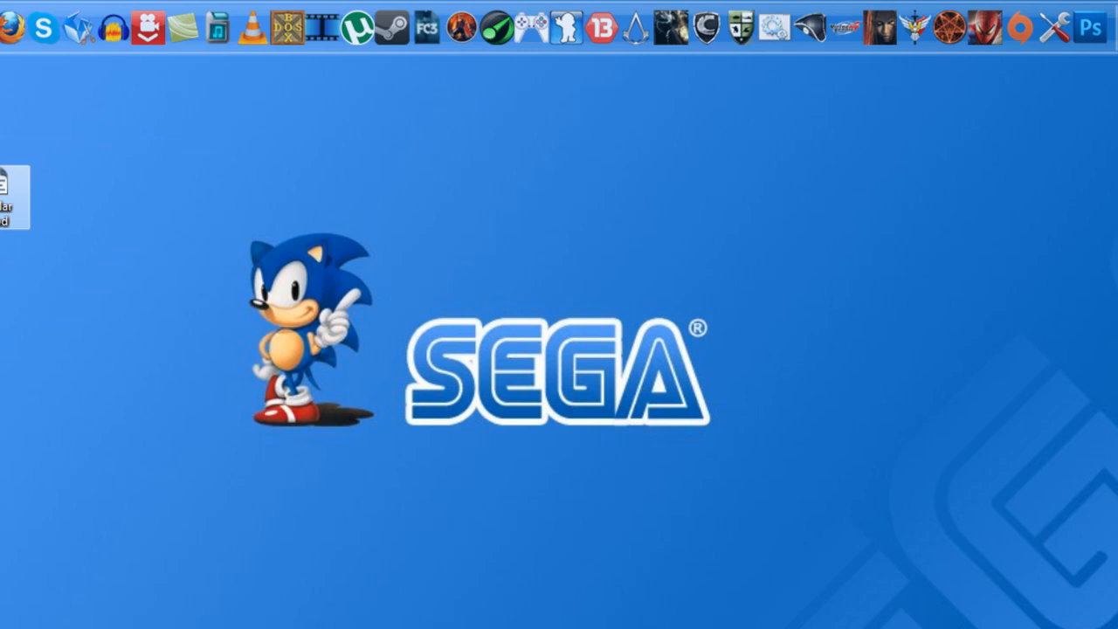
{"action": "mouse_move", "coordinate": [116, 131]}
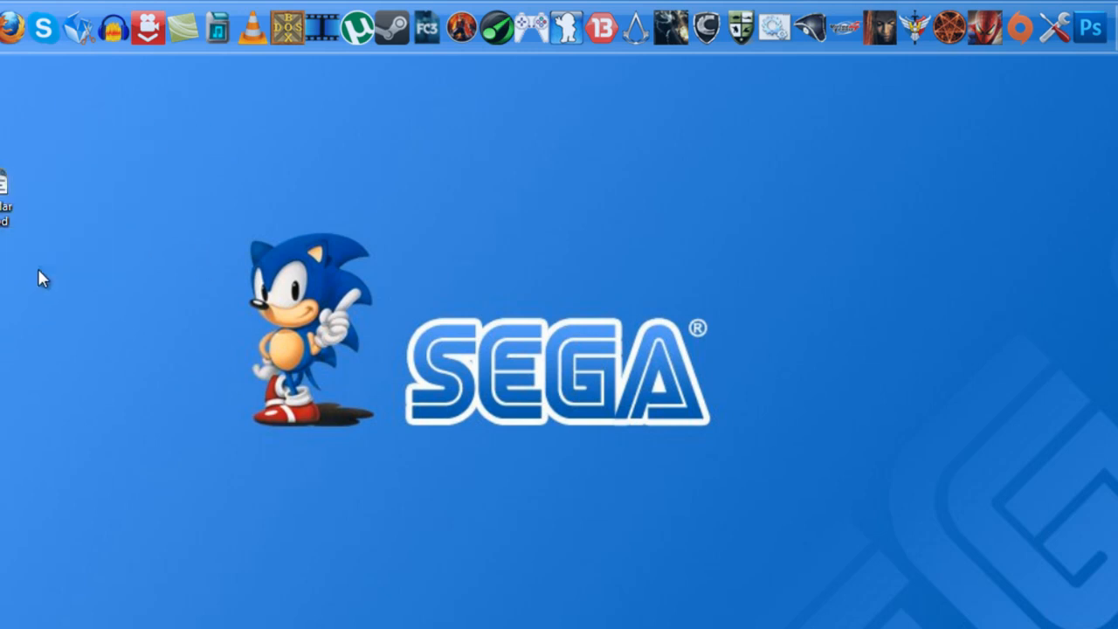
{"action": "mouse_move", "coordinate": [266, 383]}
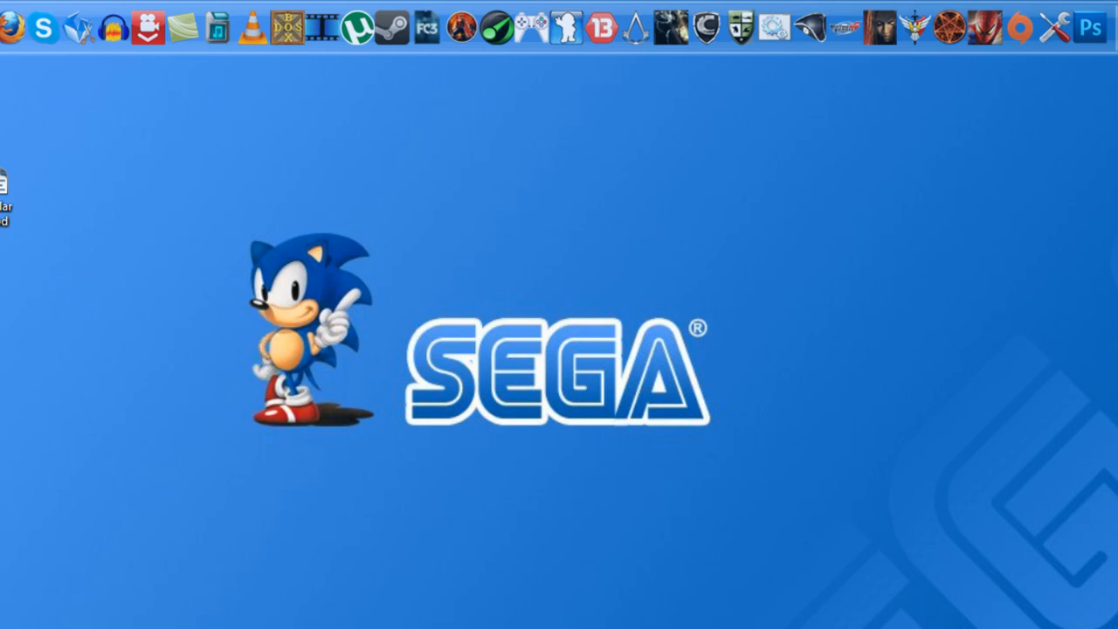
{"action": "mouse_move", "coordinate": [283, 28]}
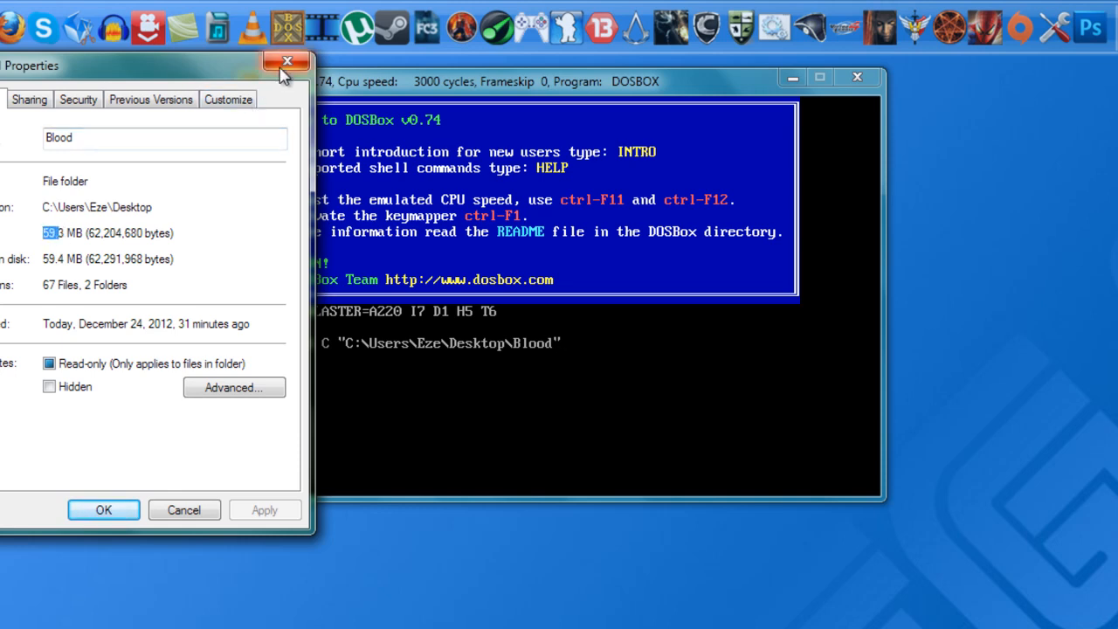
Close the Blood folder's properties window, leaving DOSBox in view
{"action": "left_click", "coordinate": [286, 61]}
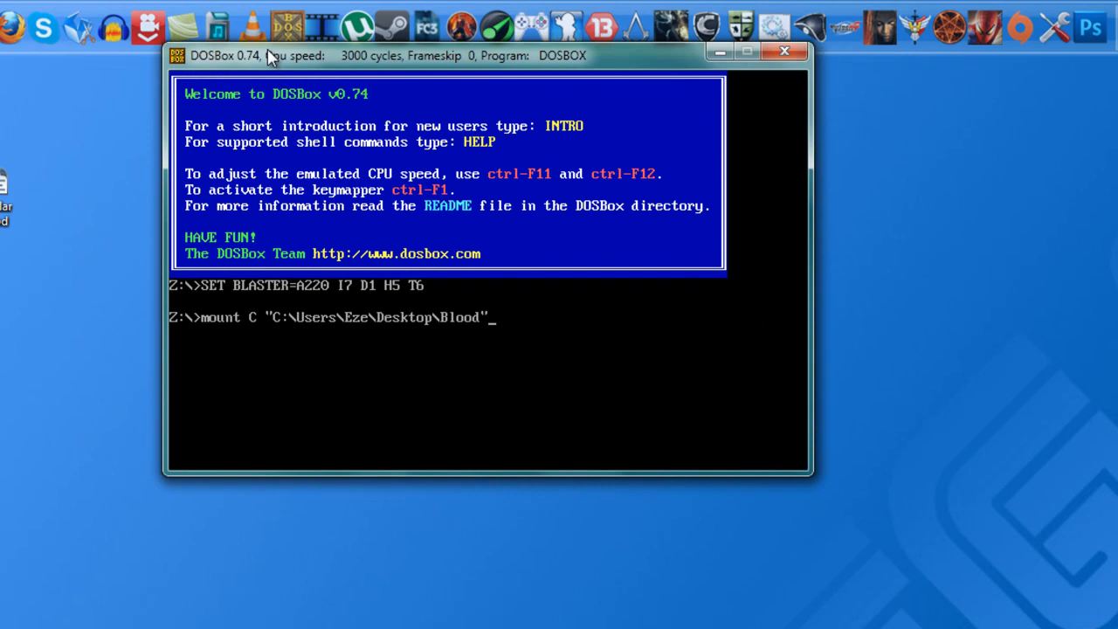
Move the DOSBox window left with the mount C command for the Blood folder ready
{"action": "left_click_drag", "start_coordinate": [271, 54], "coordinate": [213, 48]}
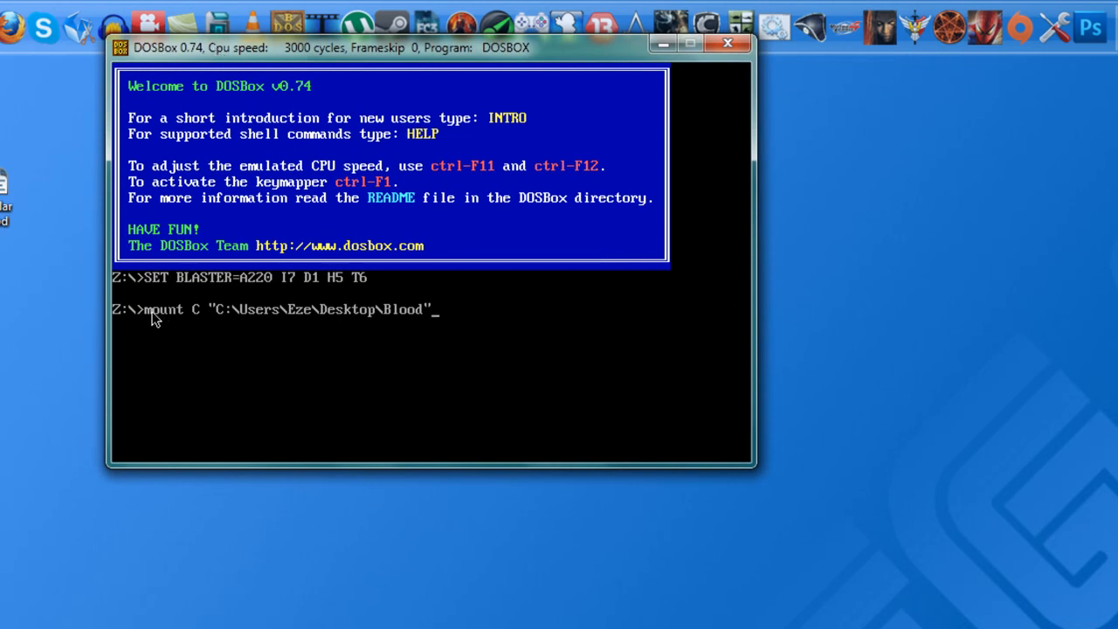
{"action": "mouse_move", "coordinate": [415, 321]}
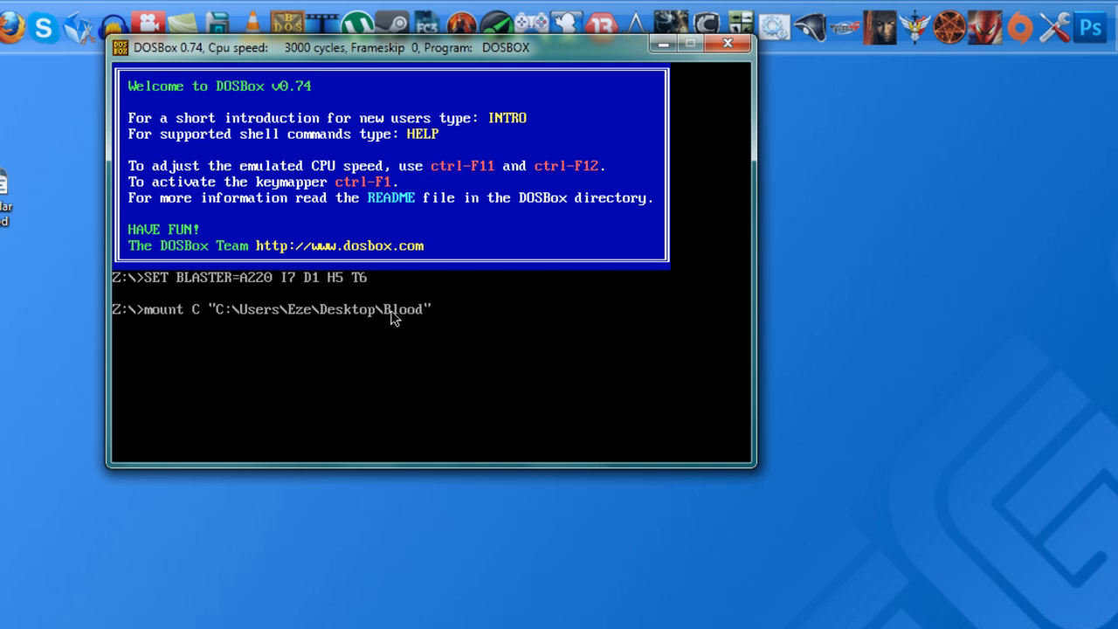
{"action": "mouse_move", "coordinate": [149, 318]}
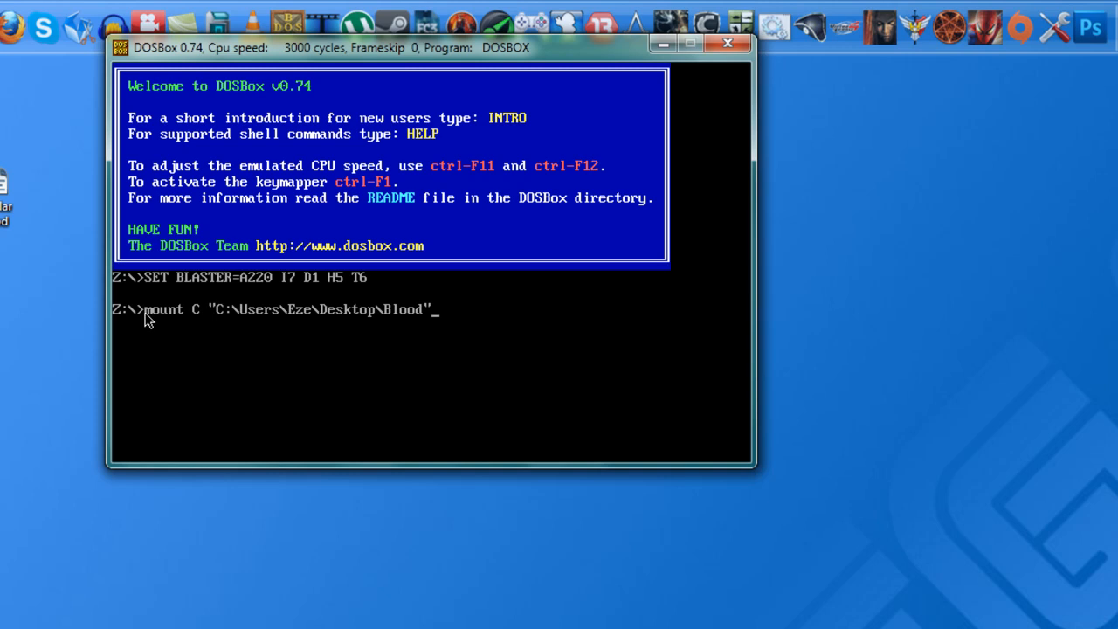
{"action": "mouse_move", "coordinate": [220, 318]}
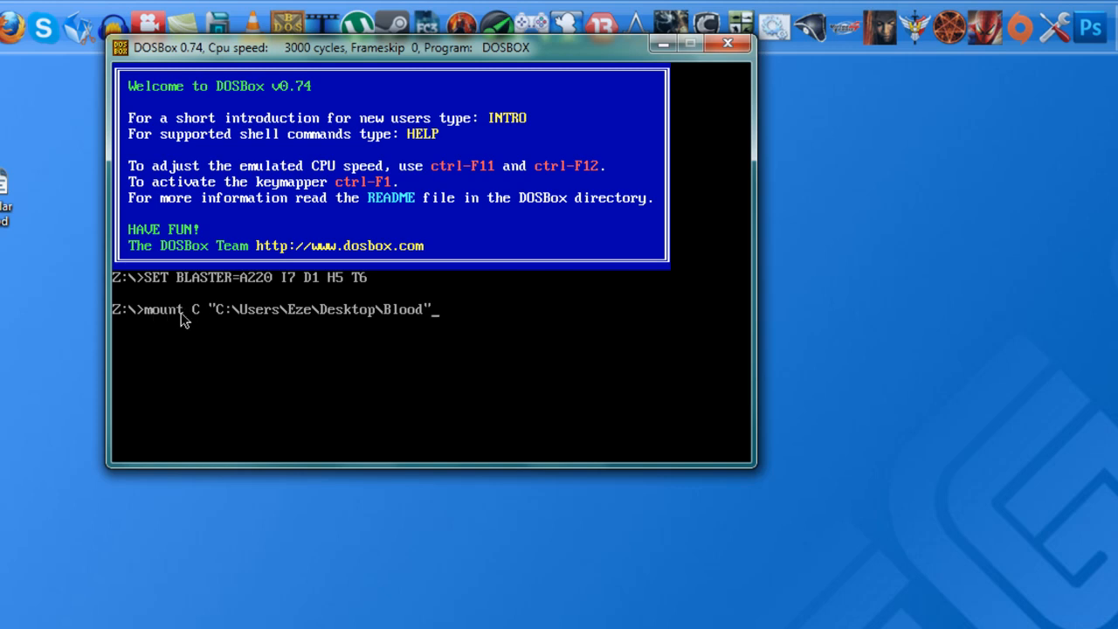
{"action": "mouse_move", "coordinate": [221, 318]}
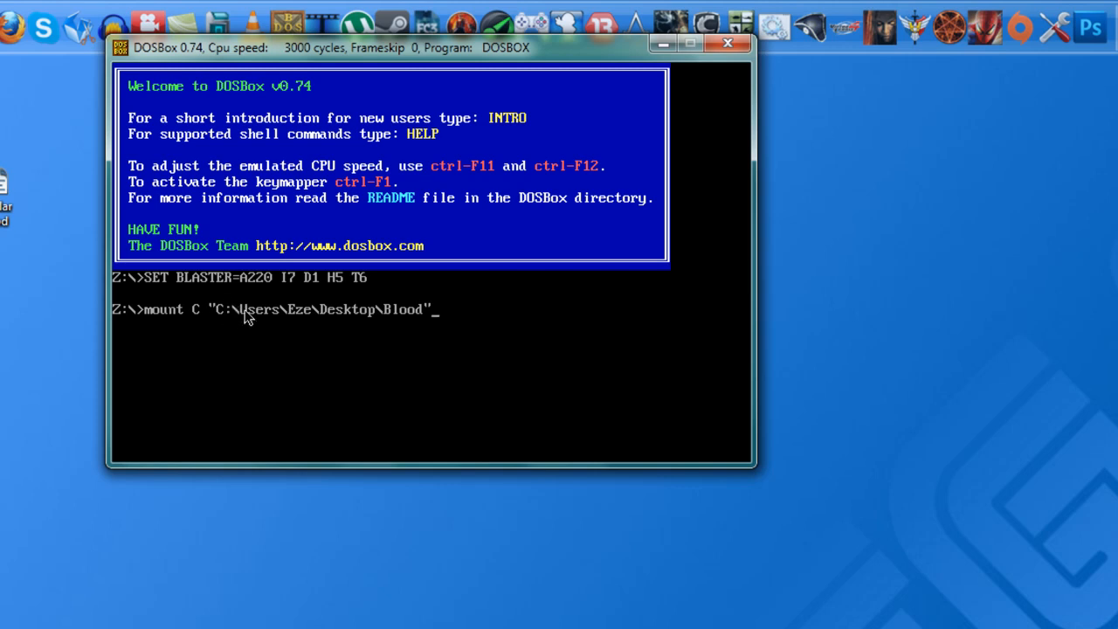
{"action": "mouse_move", "coordinate": [294, 307]}
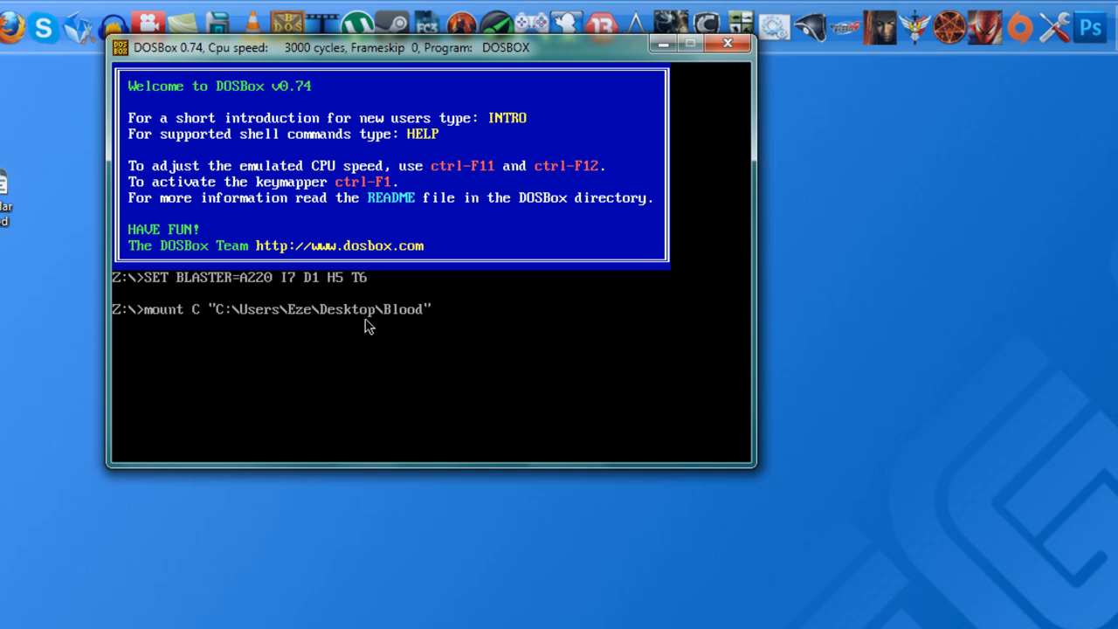
{"action": "mouse_move", "coordinate": [96, 339]}
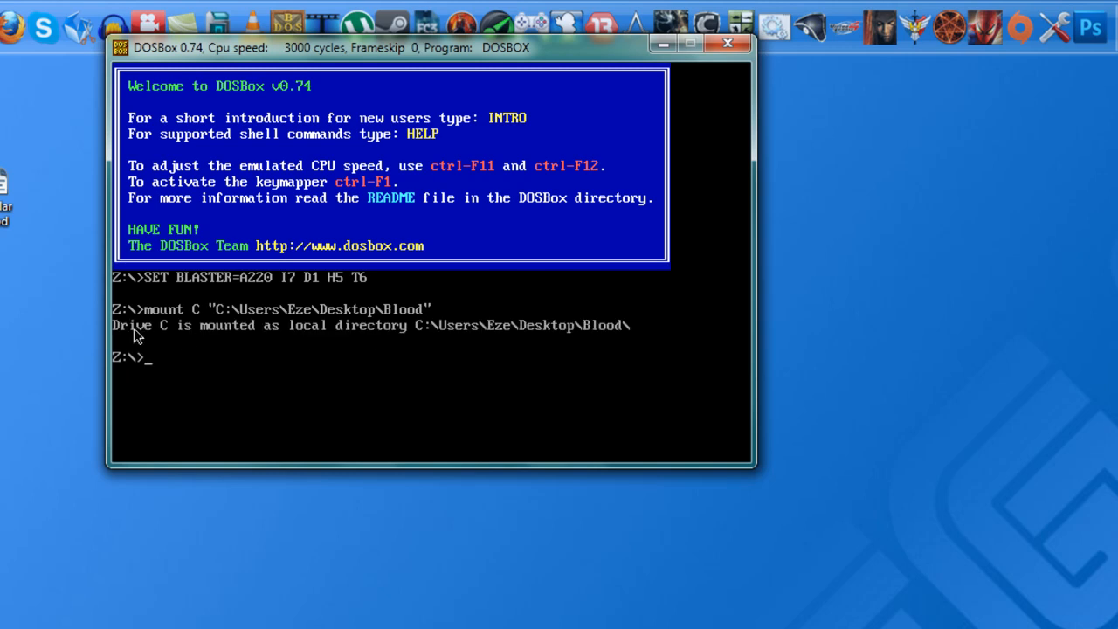
{"action": "mouse_move", "coordinate": [458, 335]}
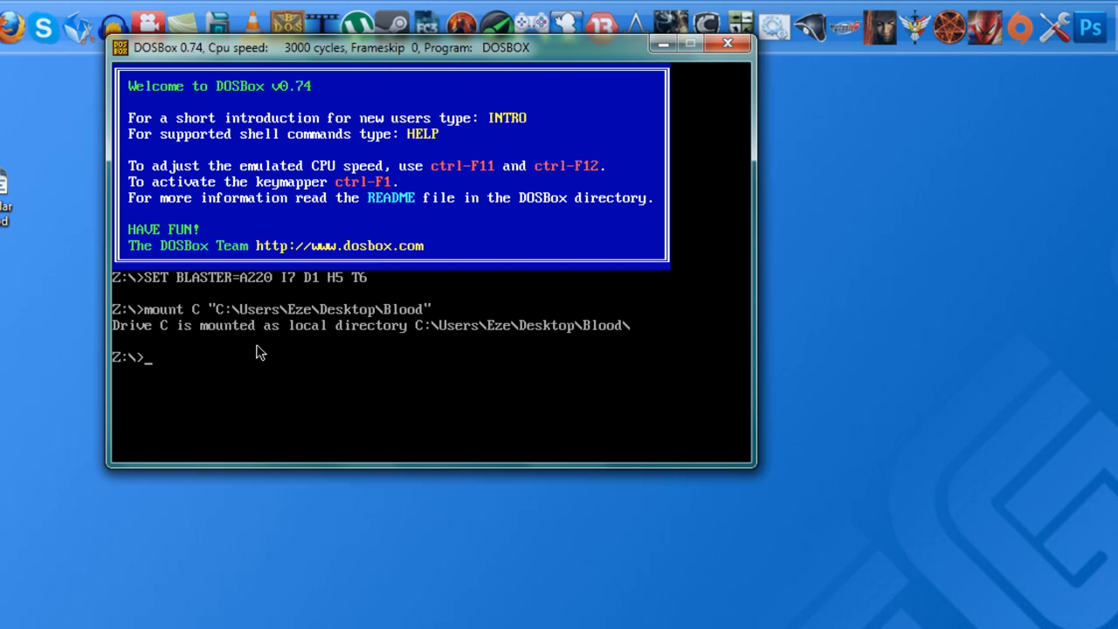
Switch to drive C: and list the Blood game files with dir
{"action": "type", "text": "C:"}
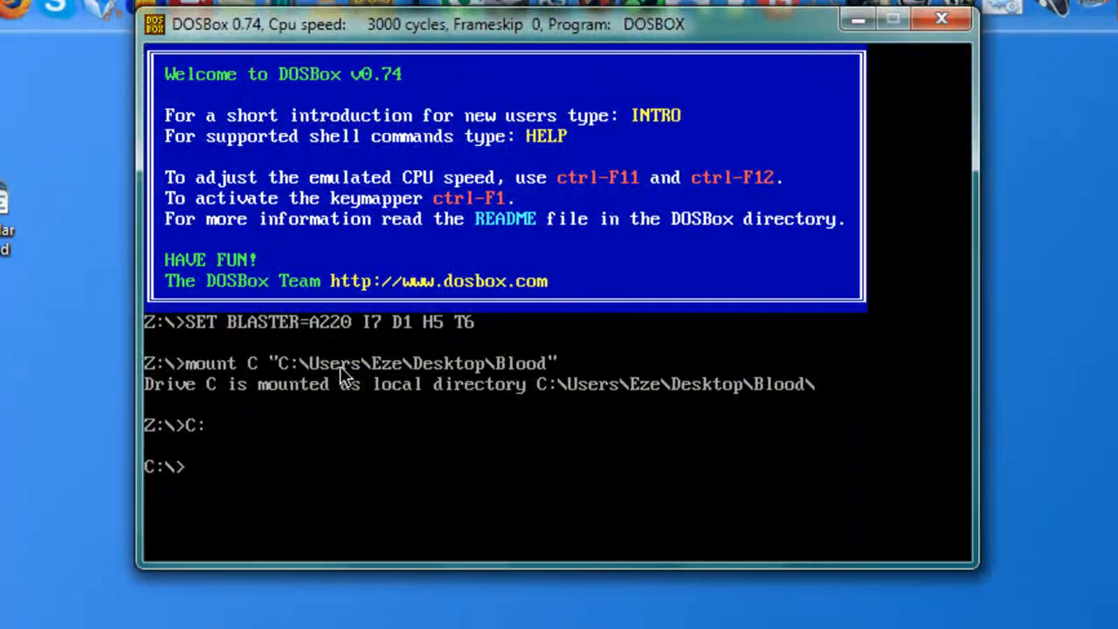
{"action": "type", "text": "dir"}
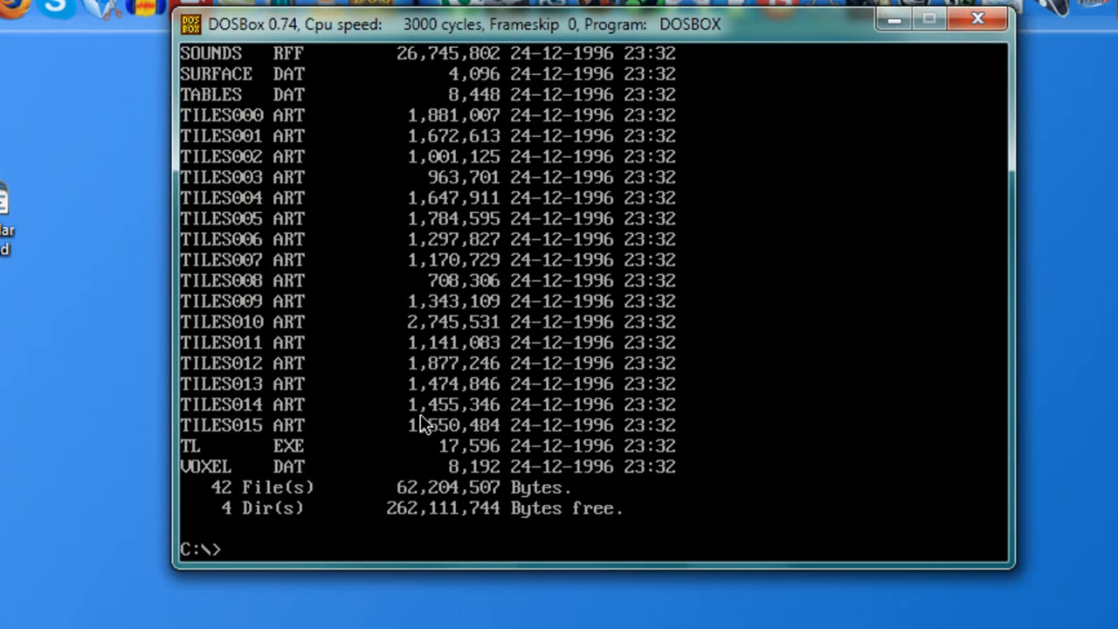
Launch Blood's setup utility and enter Sound Setup showing the Sound Blaster music card list
{"action": "type", "text": "setup"}
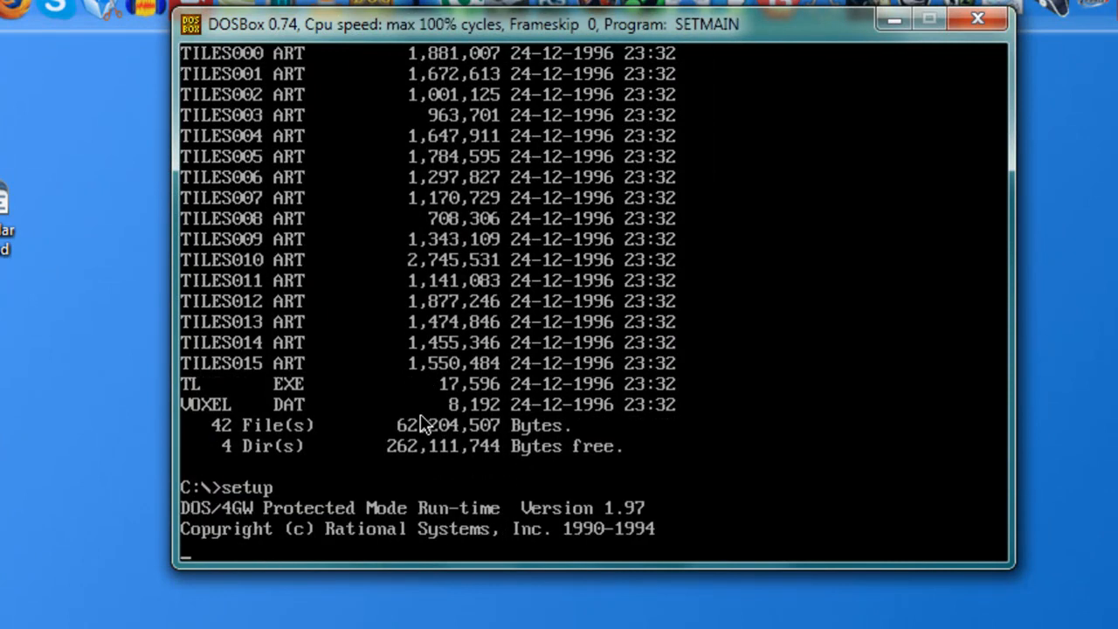
{"action": "key", "text": "enter"}
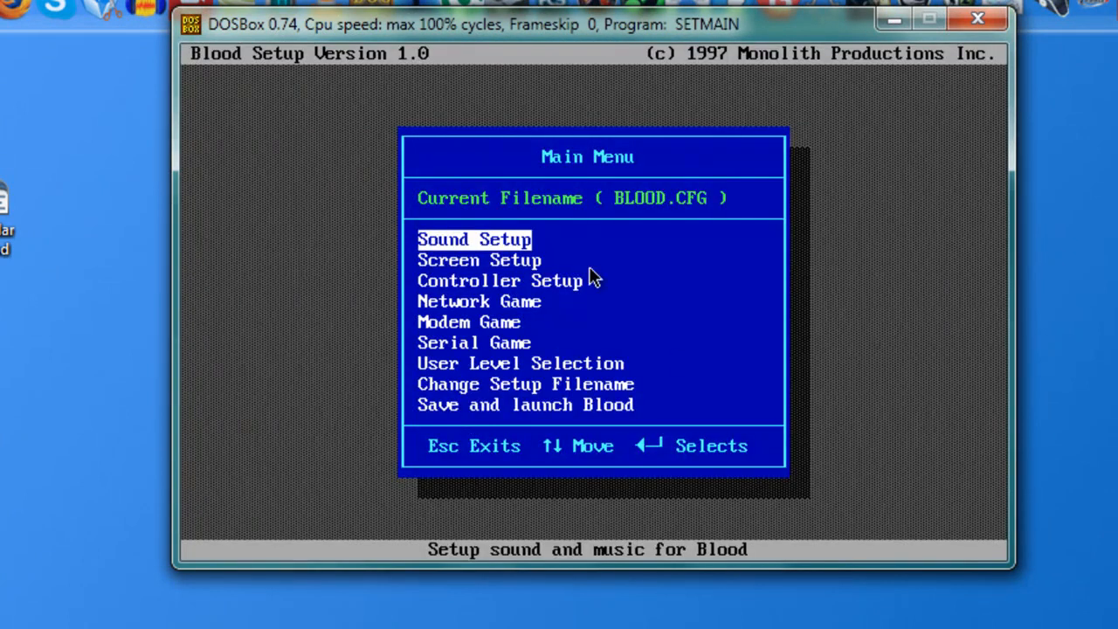
{"action": "mouse_move", "coordinate": [611, 131]}
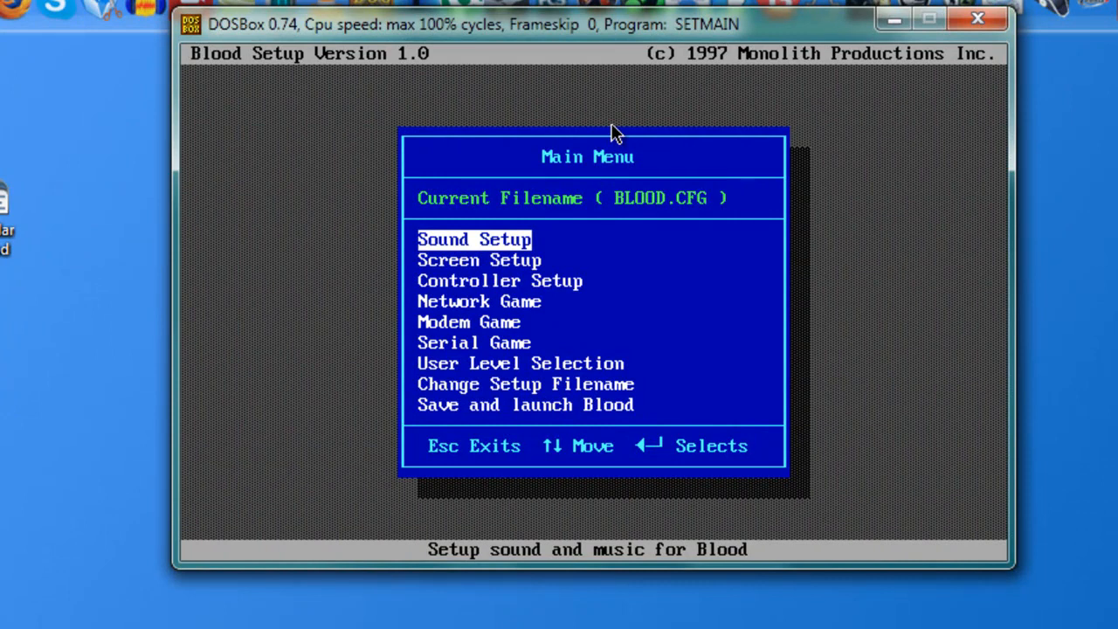
{"action": "mouse_move", "coordinate": [643, 43]}
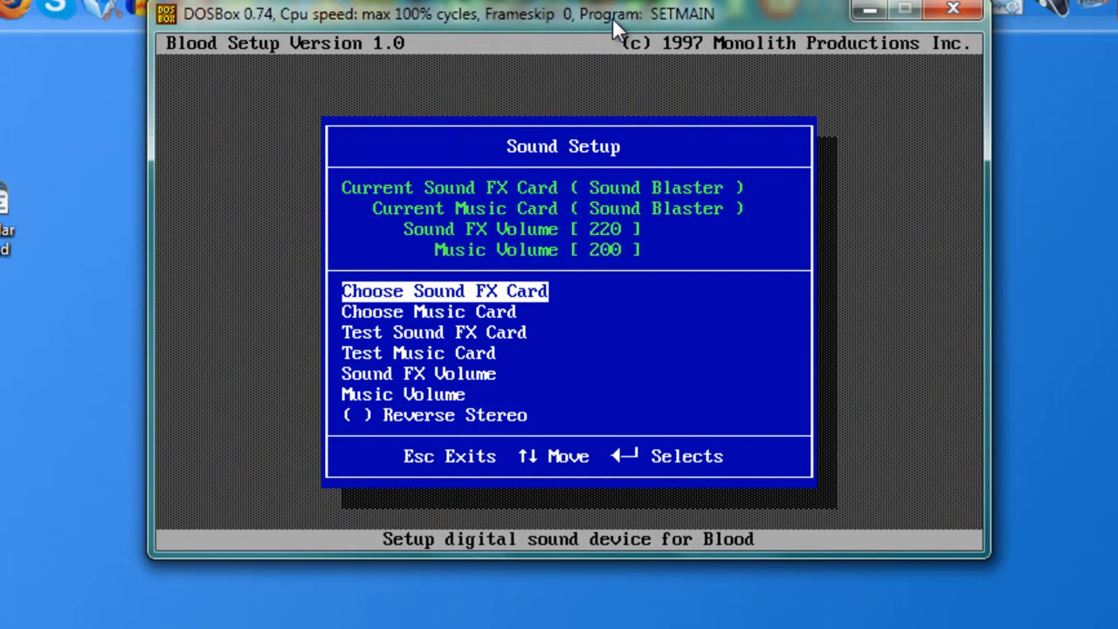
{"action": "key", "text": "Down"}
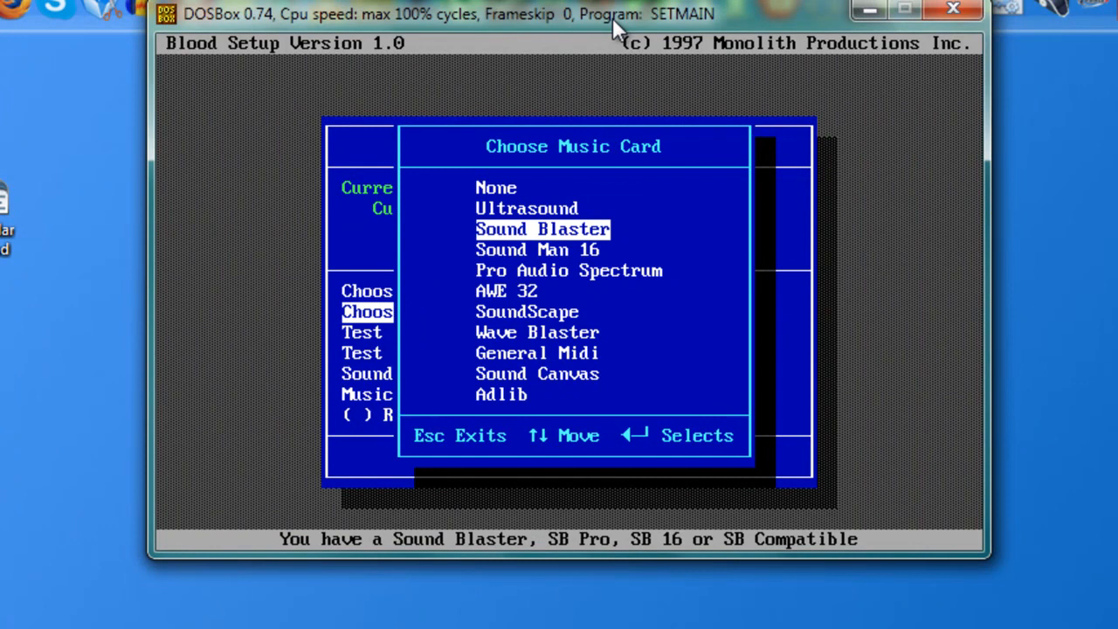
{"action": "mouse_move", "coordinate": [533, 242]}
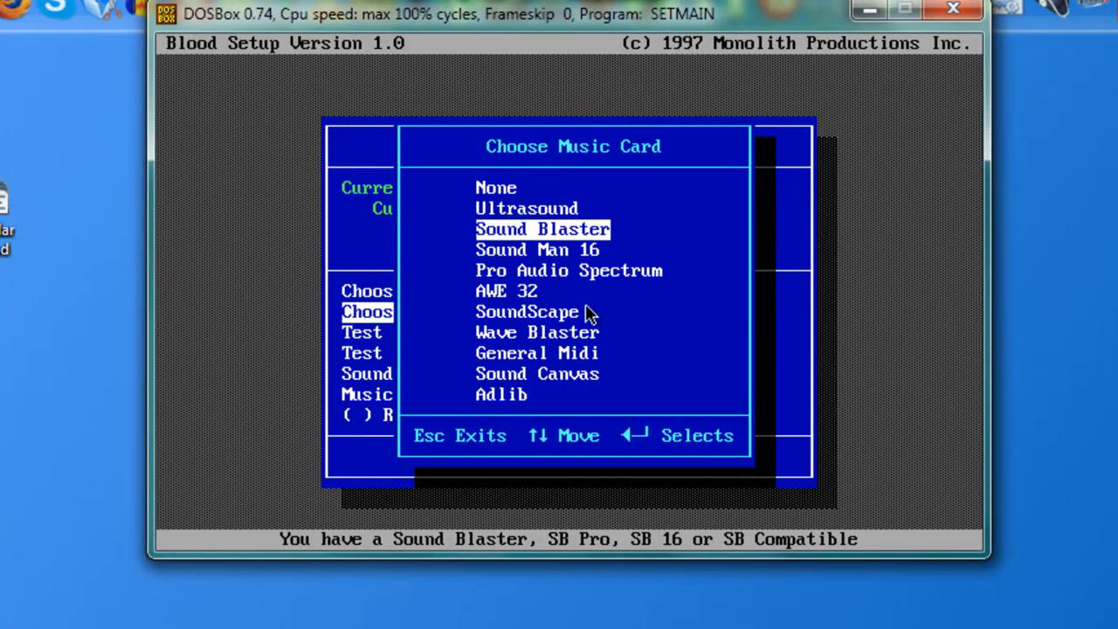
{"action": "mouse_move", "coordinate": [528, 325]}
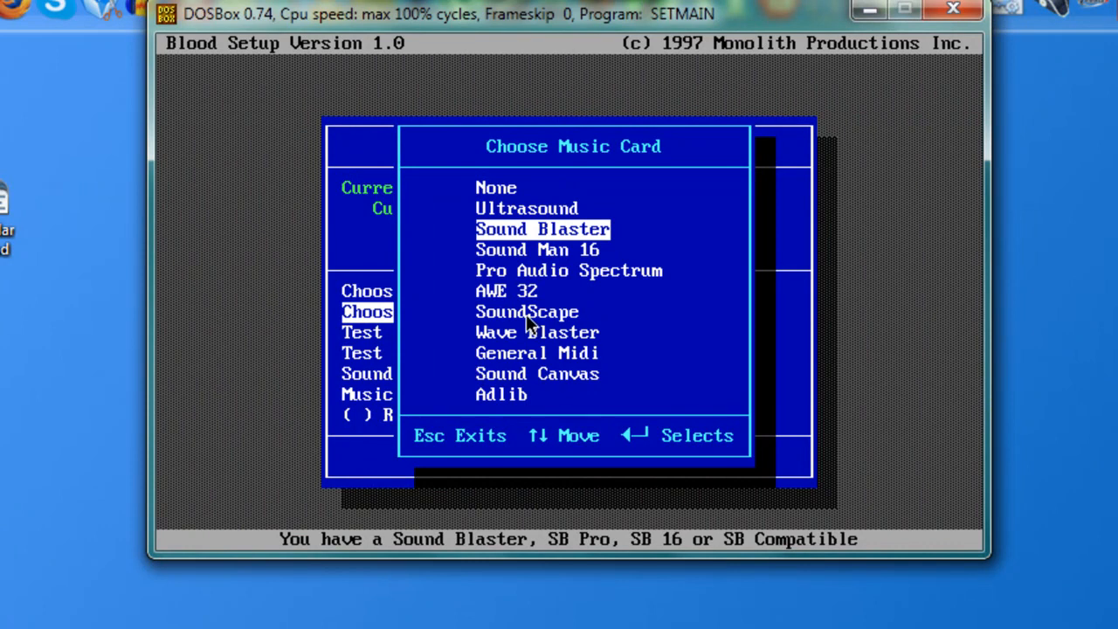
{"action": "mouse_move", "coordinate": [577, 295]}
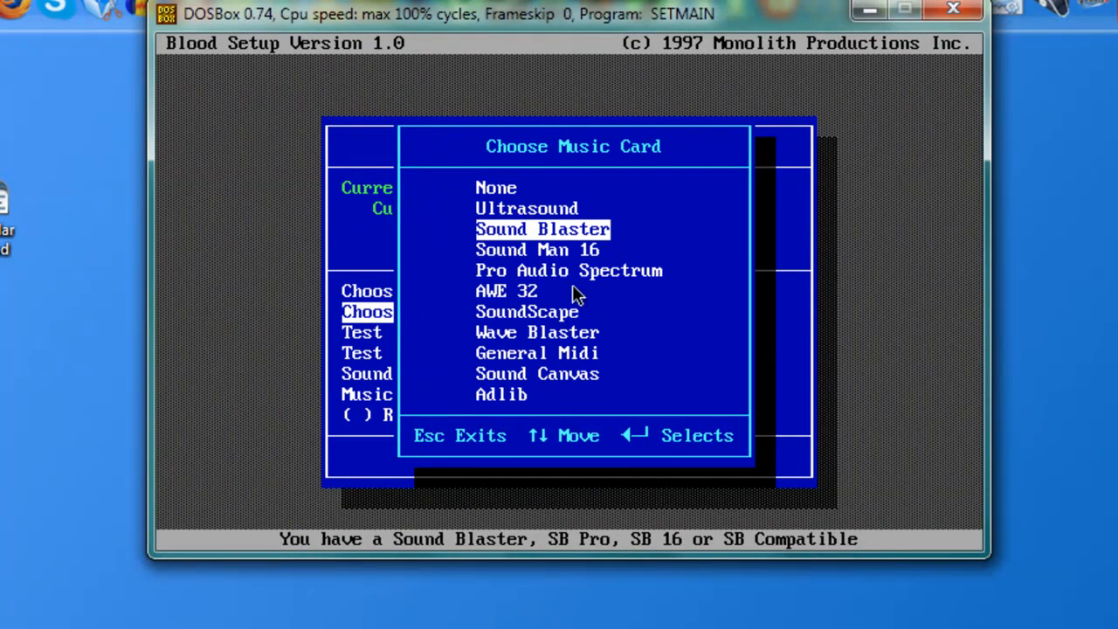
{"action": "mouse_move", "coordinate": [612, 179]}
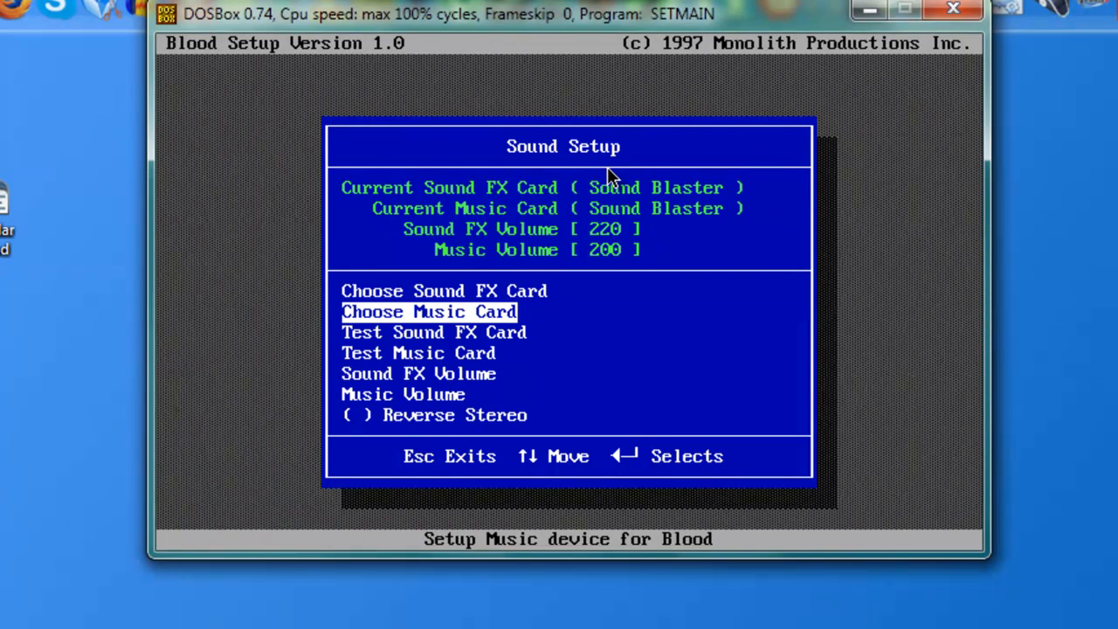
Review Sound Blaster settings: address 0x220, interrupt 7, 8-bit DMA 1, 16-bit DMA 5
{"action": "key", "text": "up"}
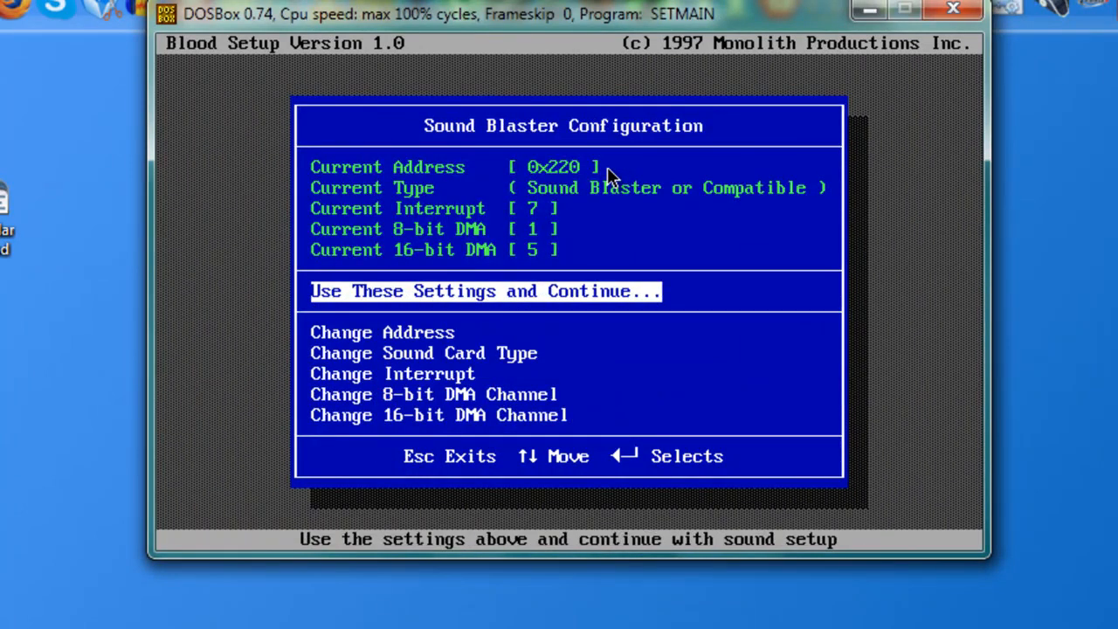
{"action": "mouse_move", "coordinate": [493, 172]}
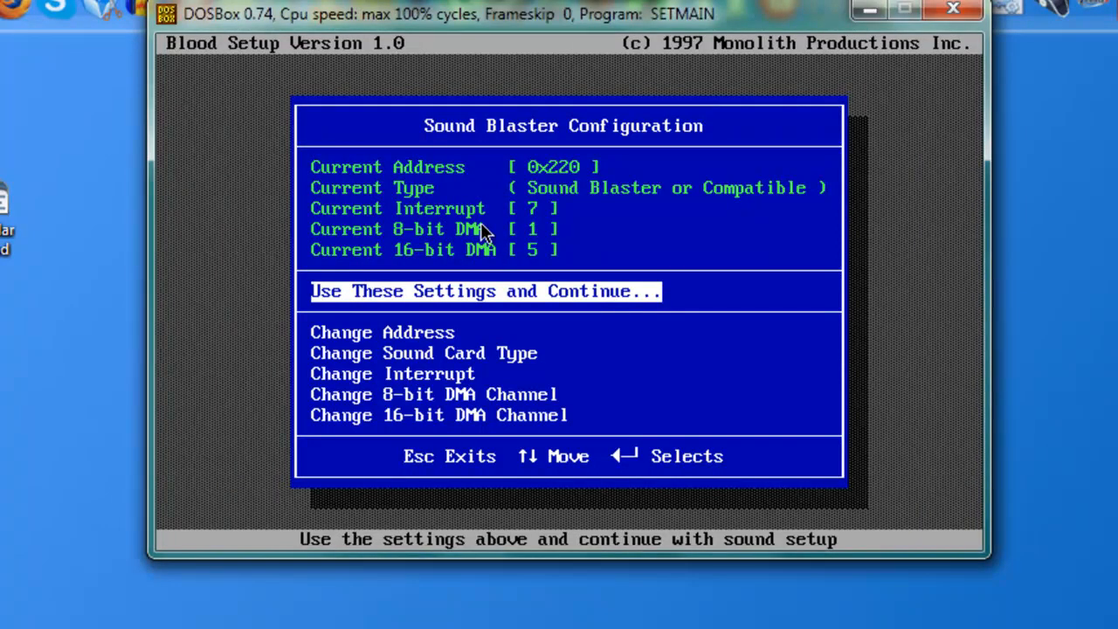
{"action": "mouse_move", "coordinate": [510, 191]}
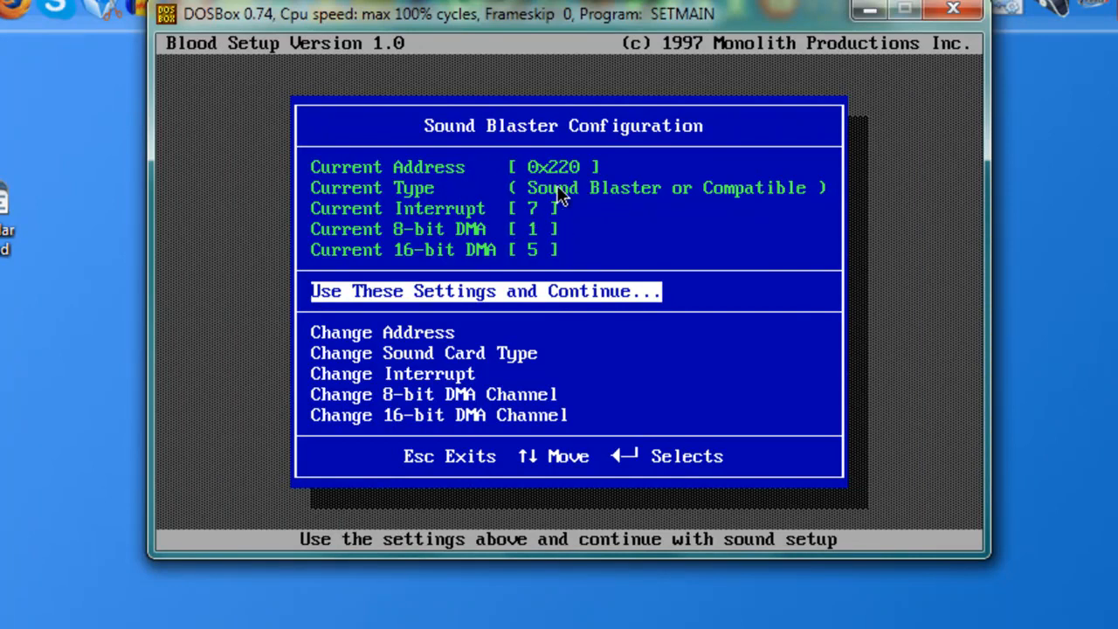
{"action": "key", "text": "down"}
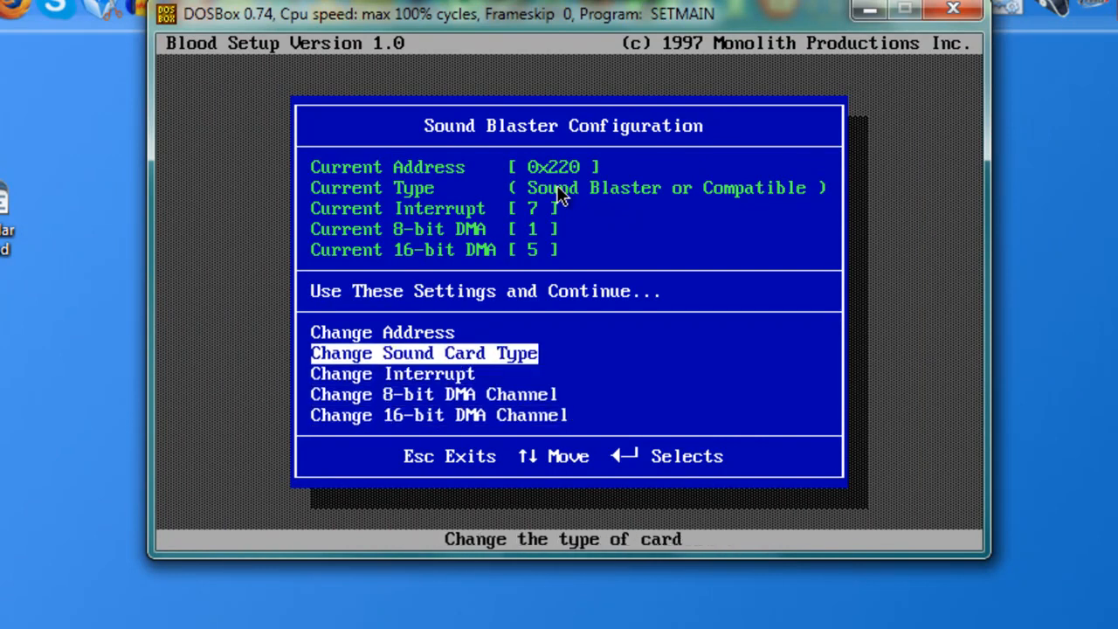
{"action": "key", "text": "up"}
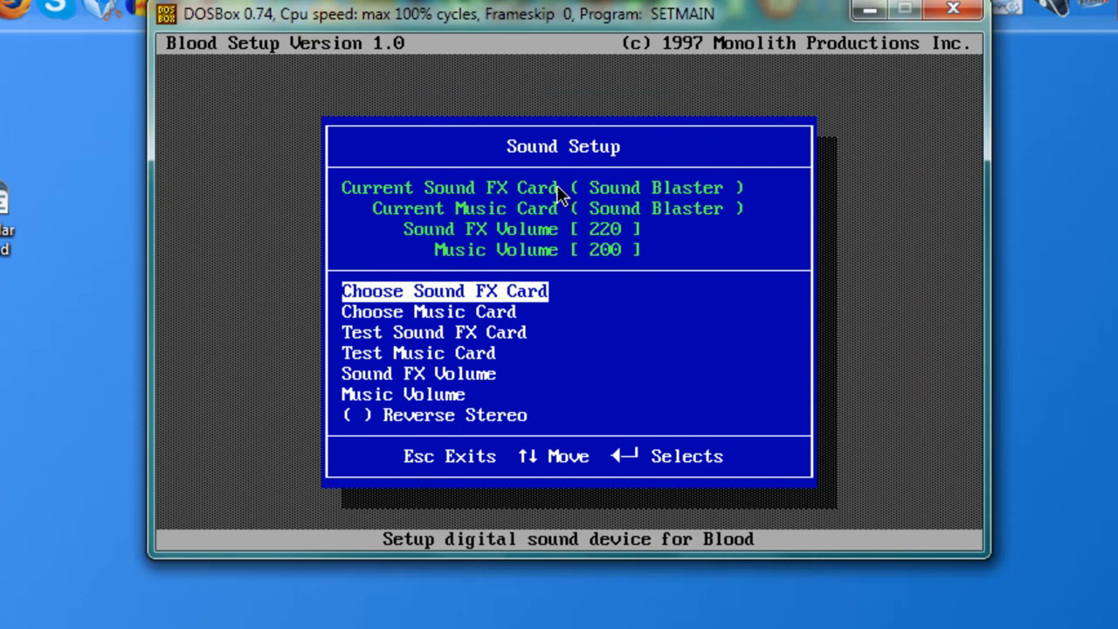
Pass Test Sound FX Card and return to the setup Main Menu with BLOOD.CFG current
{"action": "key", "text": "down"}
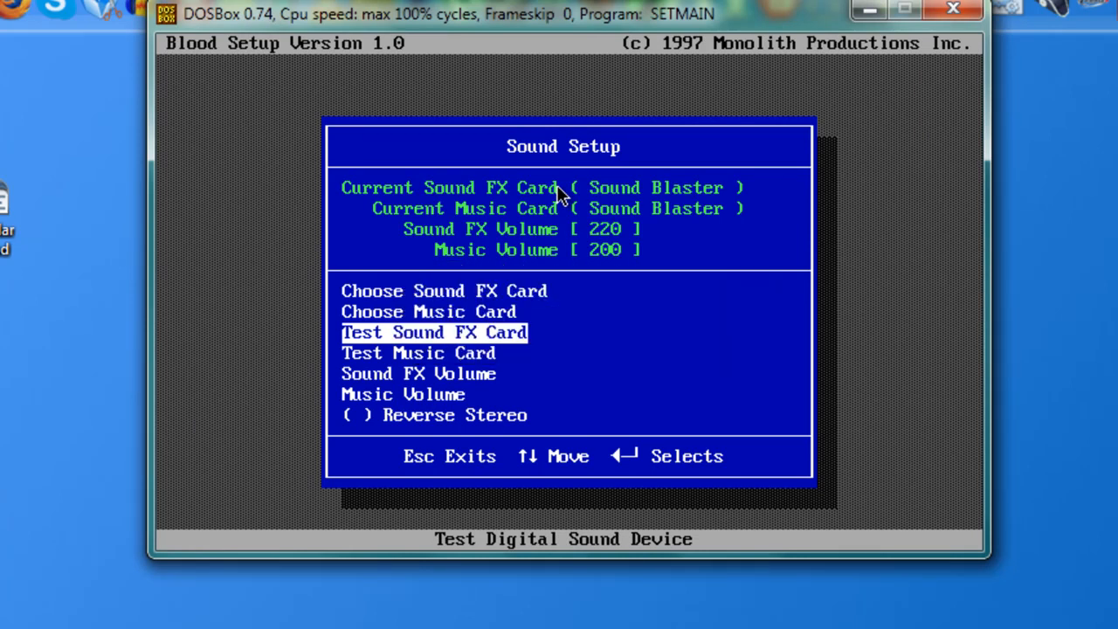
{"action": "key", "text": "down"}
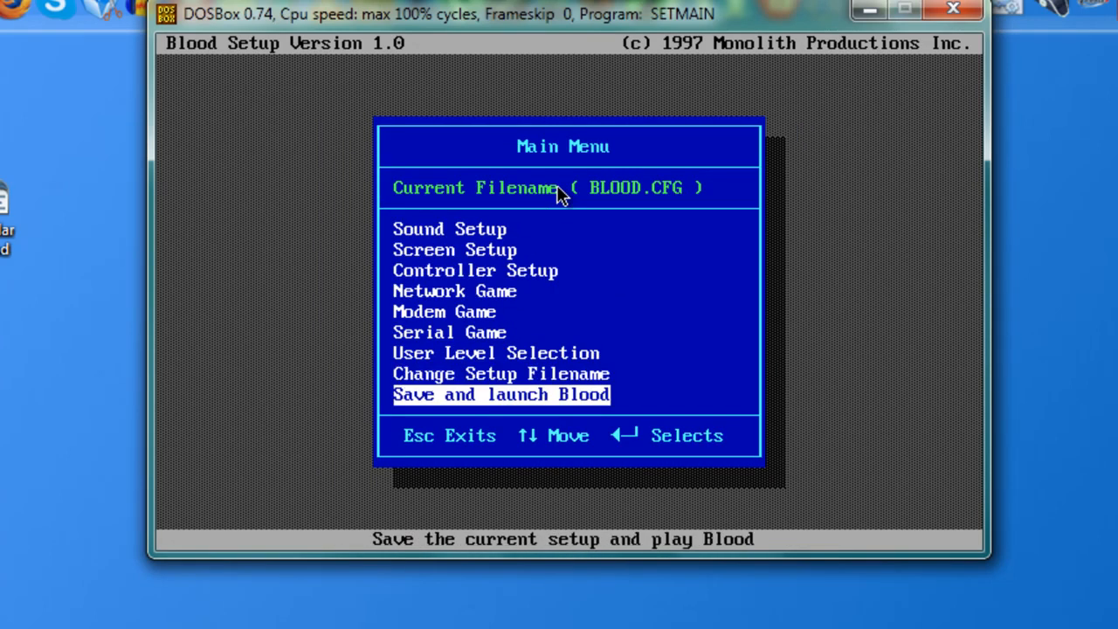
Choose Save and launch Blood from the setup menu
{"action": "key", "text": "enter"}
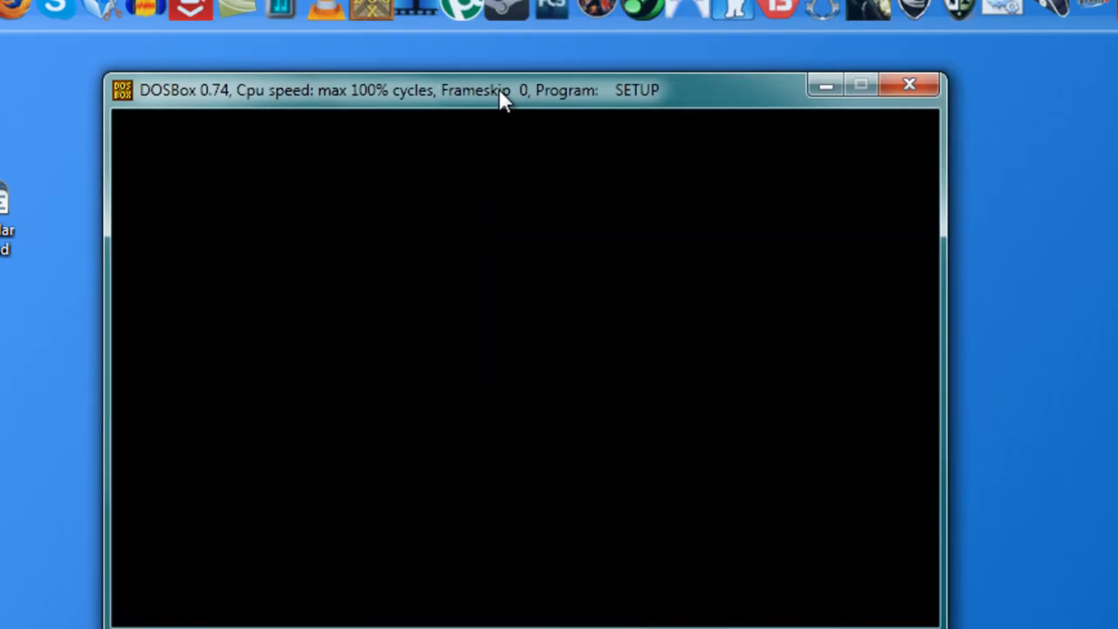
{"action": "mouse_move", "coordinate": [168, 119]}
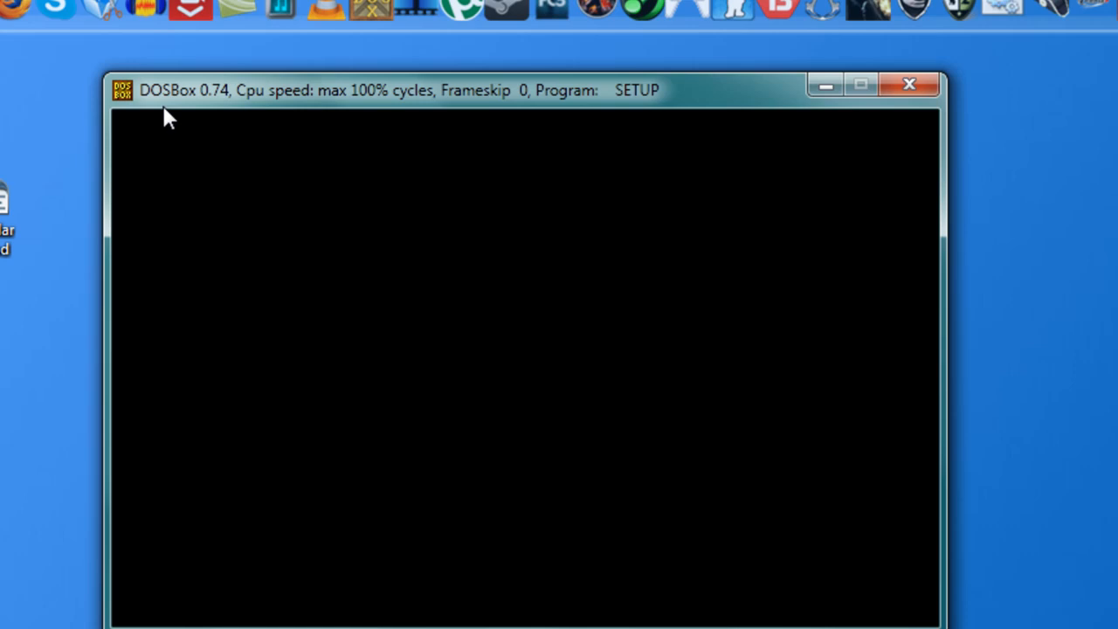
{"action": "mouse_move", "coordinate": [94, 71]}
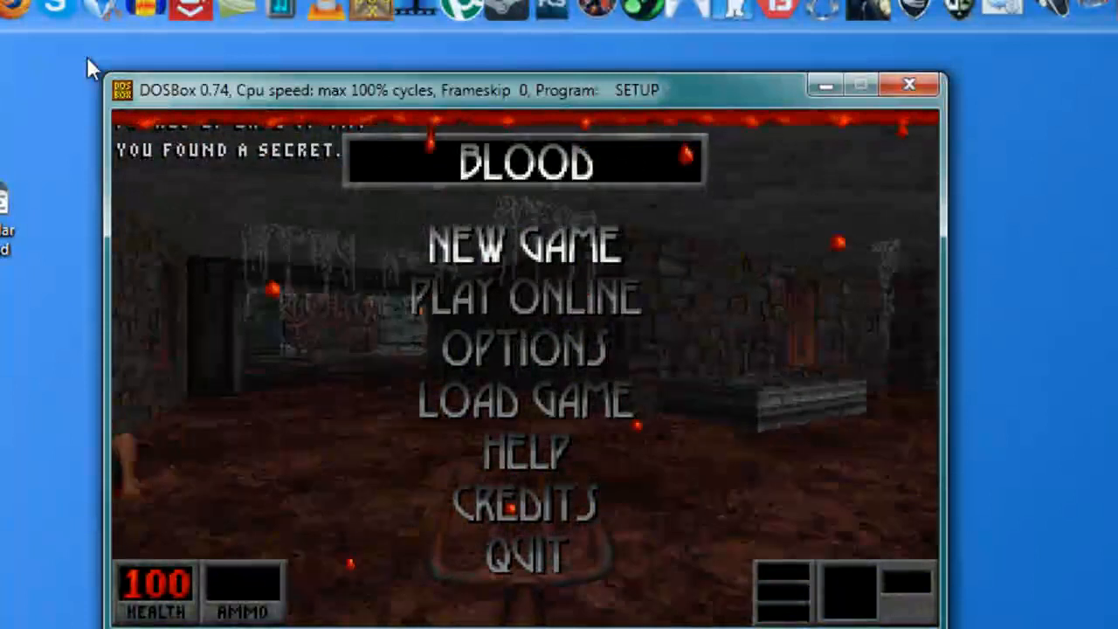
Start a New Game from Blood's title menu and begin the first level
{"action": "left_click", "coordinate": [524, 245]}
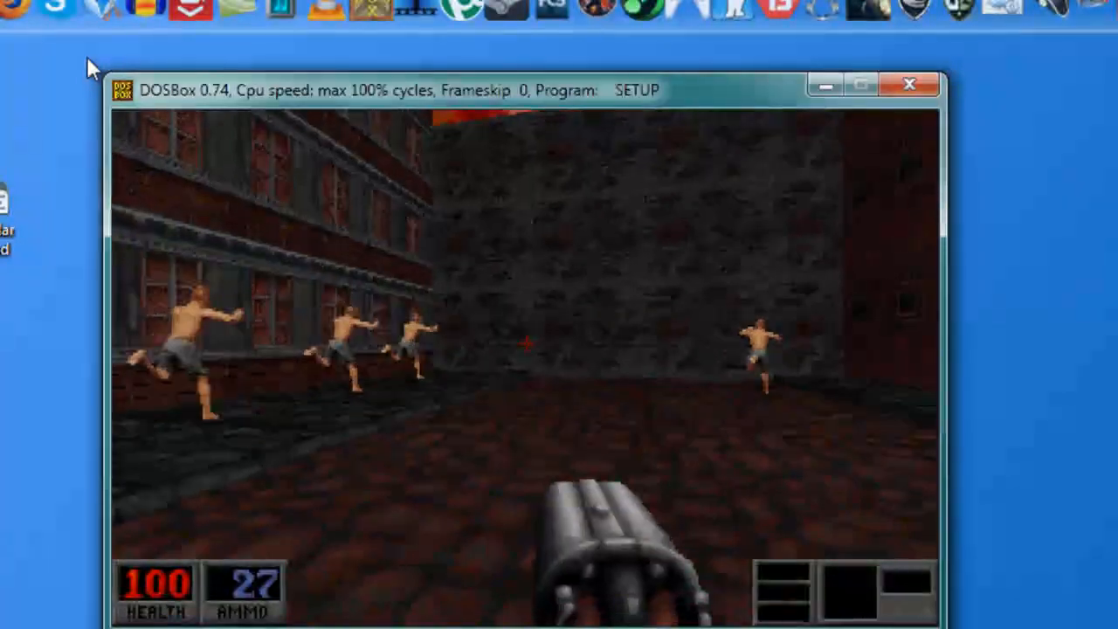
Continue playing Blood in the DOSBox window, advancing through the level
{"action": "left_click", "coordinate": [559, 349]}
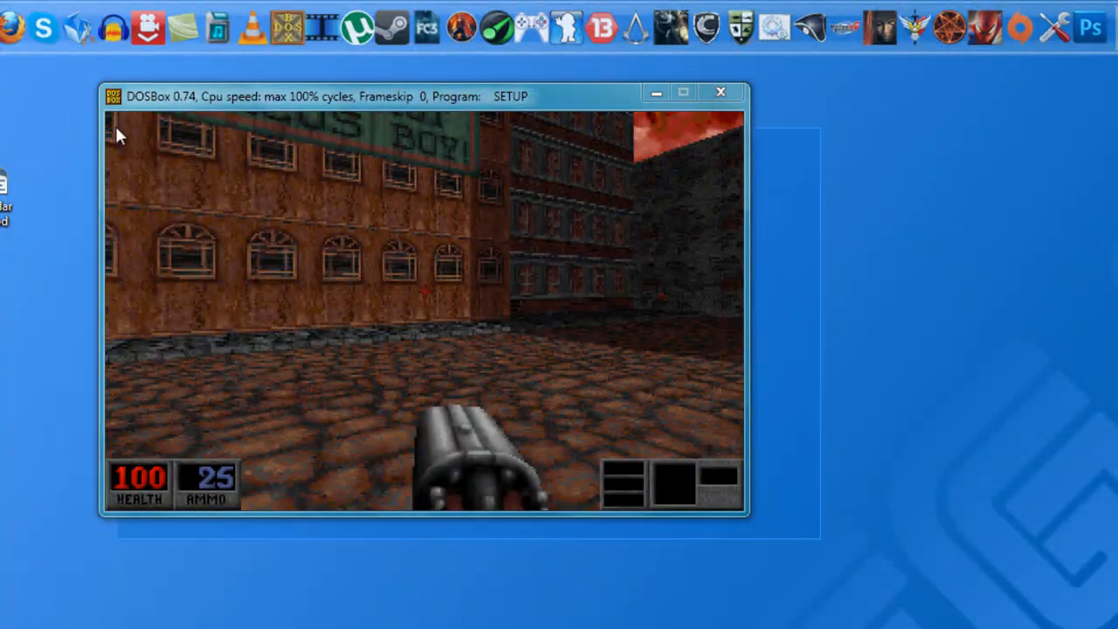
{"action": "mouse_move", "coordinate": [820, 533]}
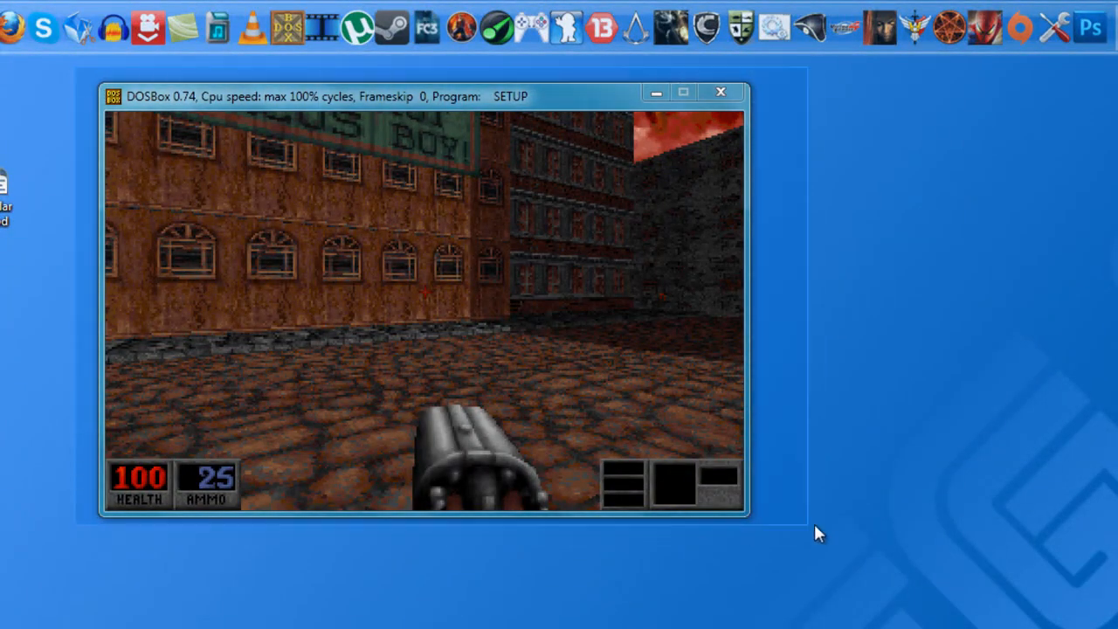